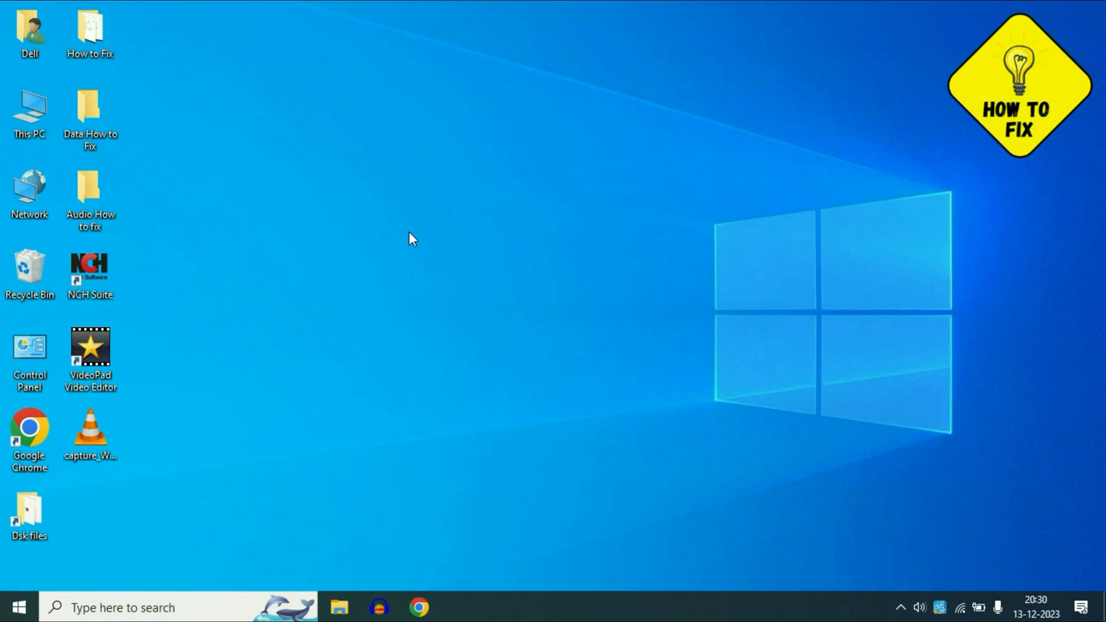
mouse_move(512, 259)
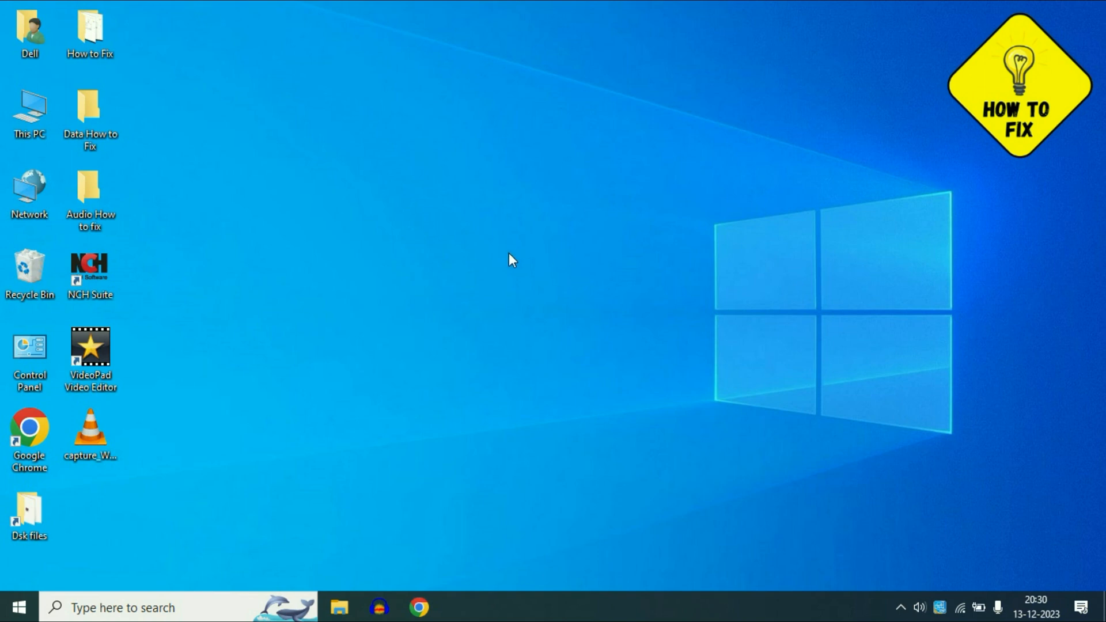
mouse_move(507, 313)
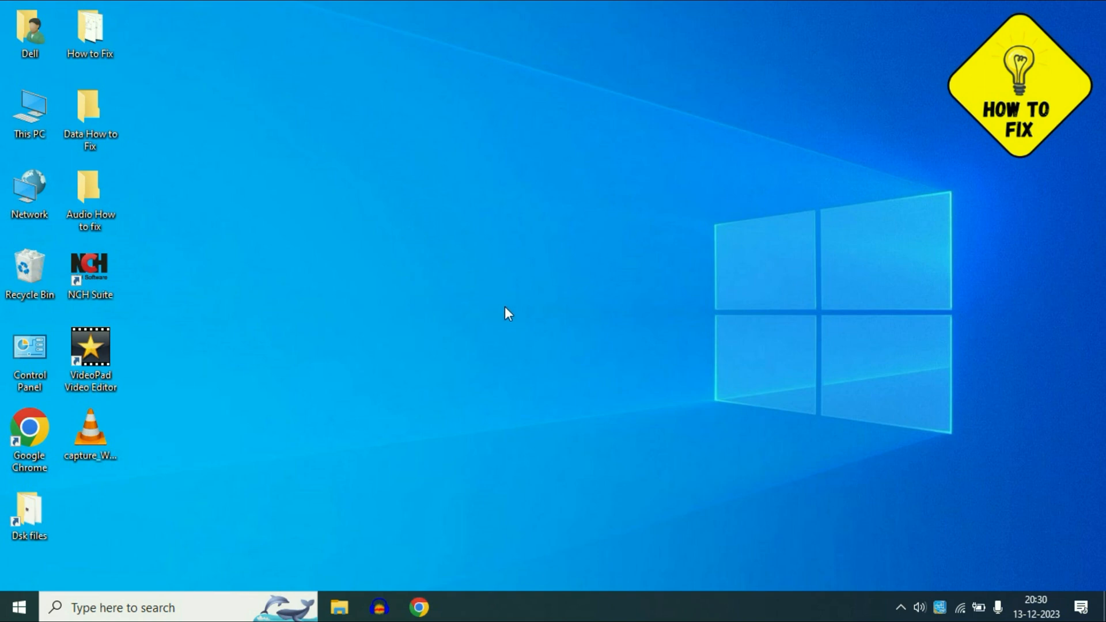
mouse_move(441, 274)
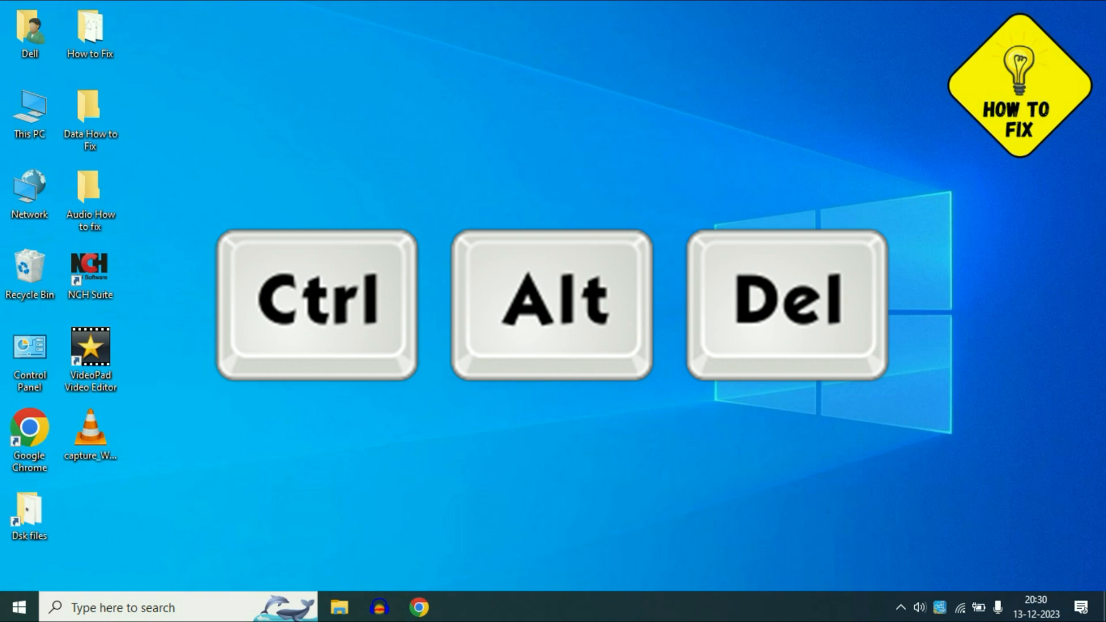
Step: Restart the Windows Explorer process from Task Manager's Processes list
key(ctrl+alt+delete)
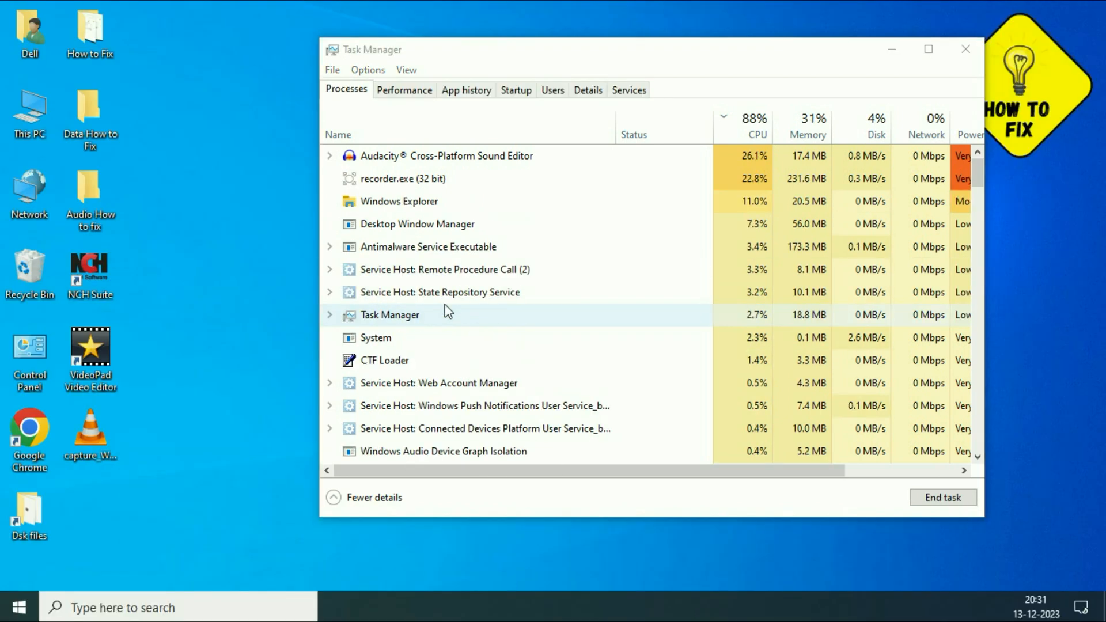
click(756, 126)
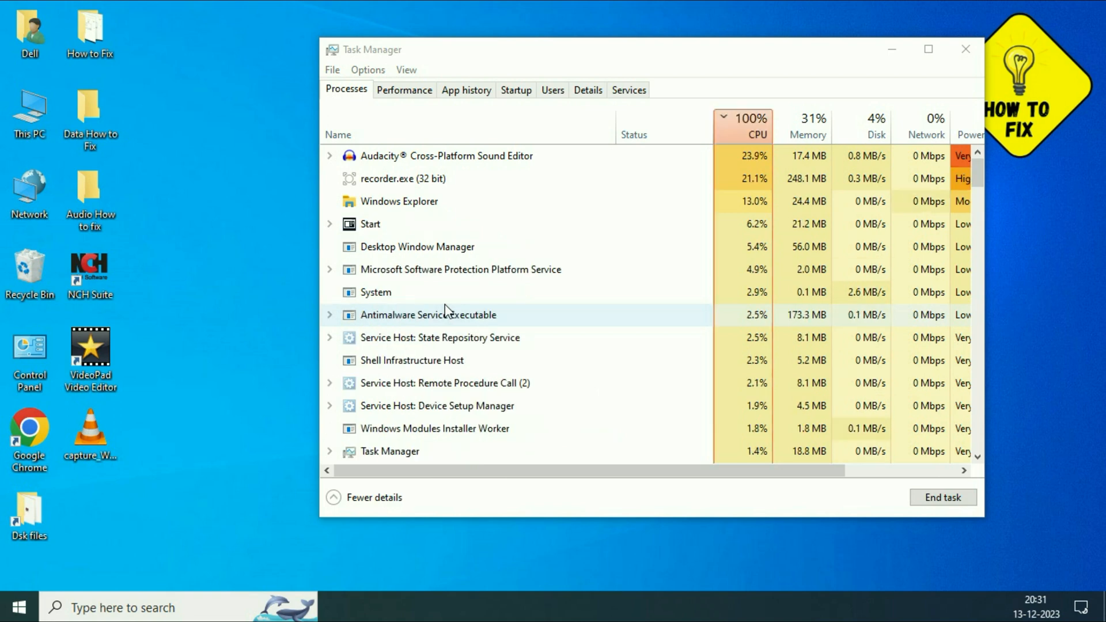
click(966, 50)
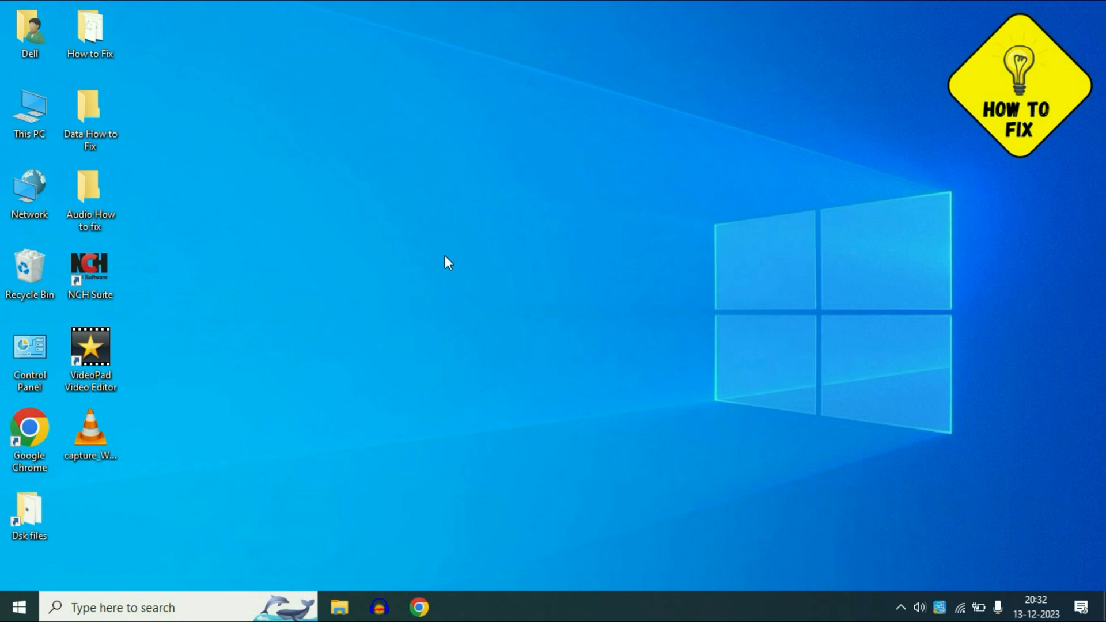
mouse_move(709, 274)
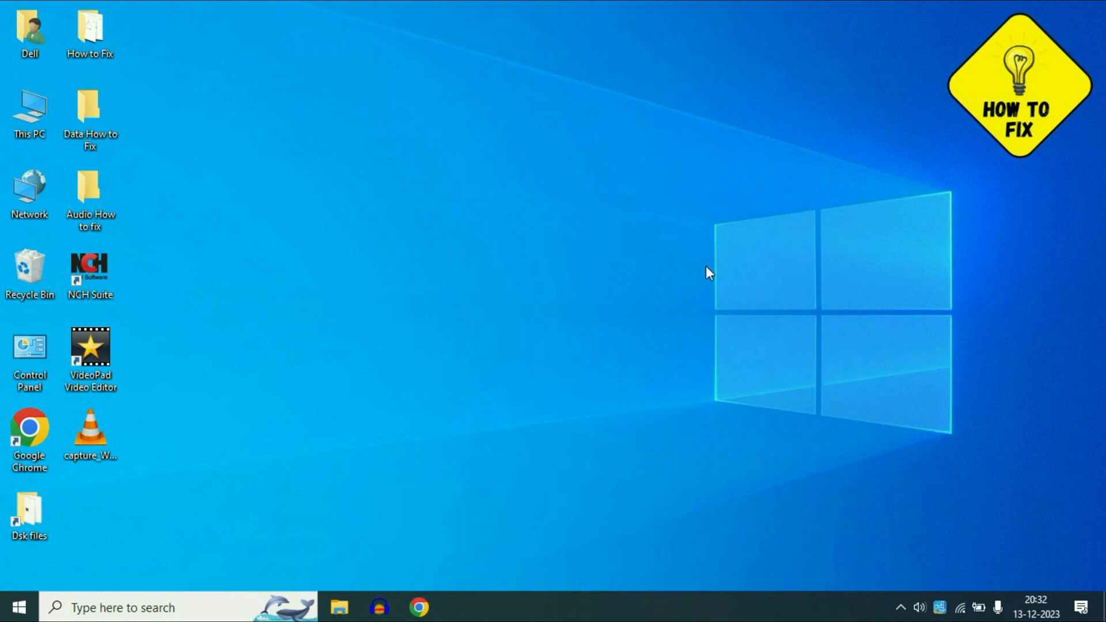
mouse_move(749, 604)
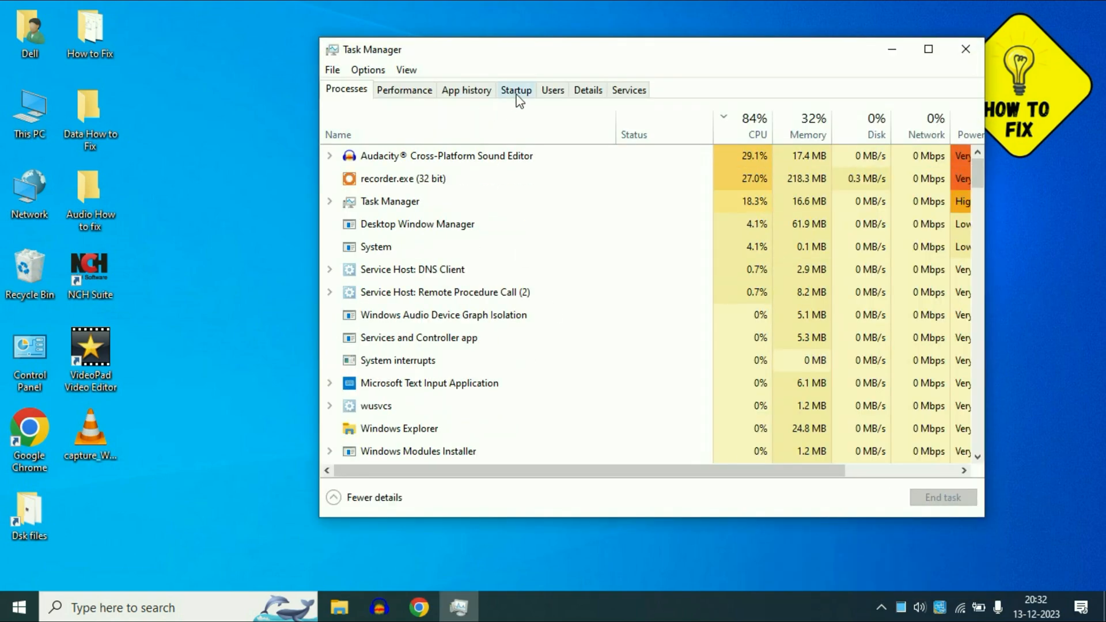
Step: Disable the enabled Startup entries such as Skype and Phone Link, then close Task Manager
click(516, 90)
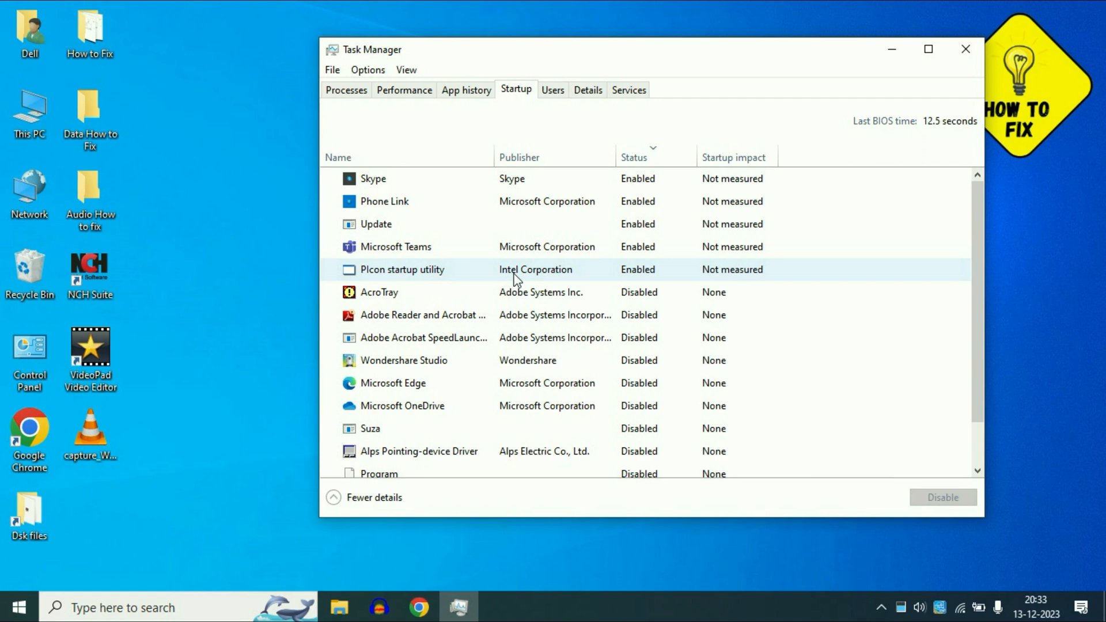
mouse_move(502, 281)
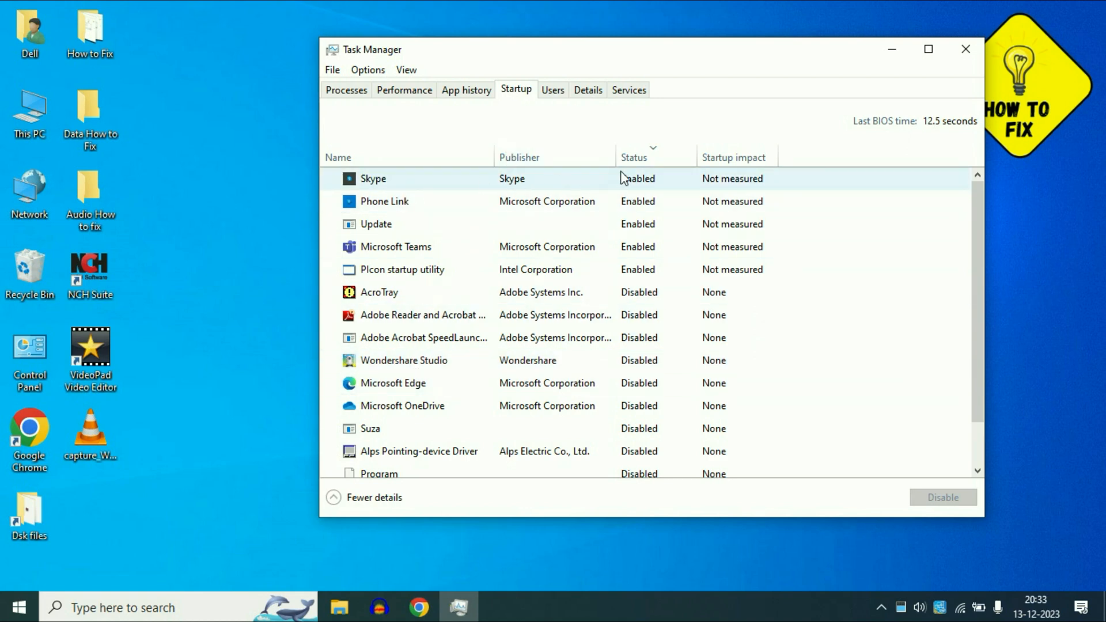
click(372, 179)
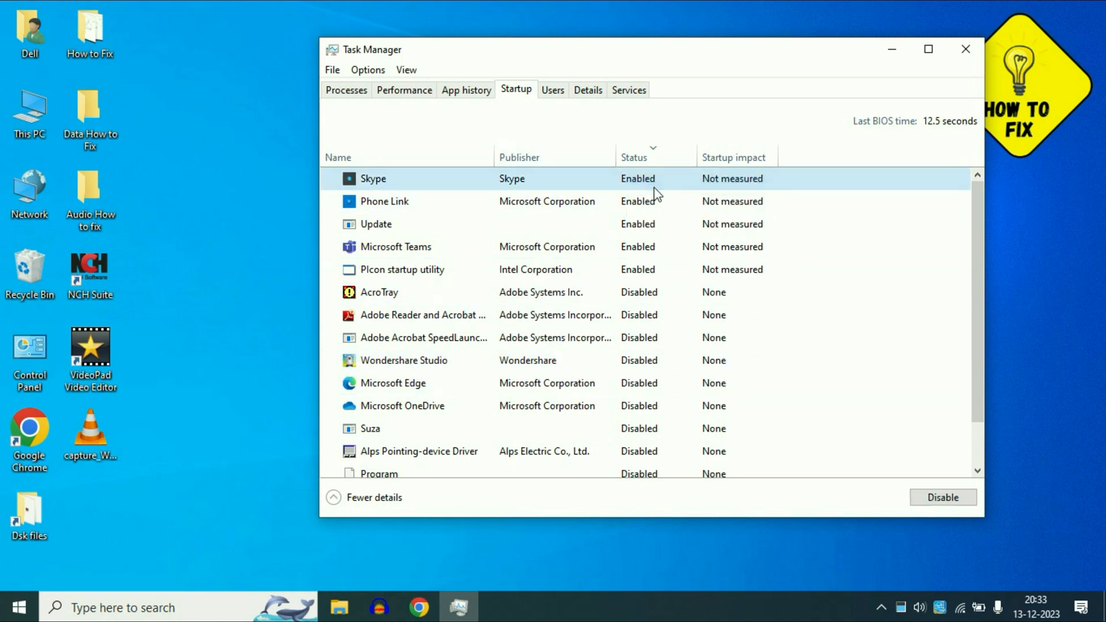
right_click(385, 178)
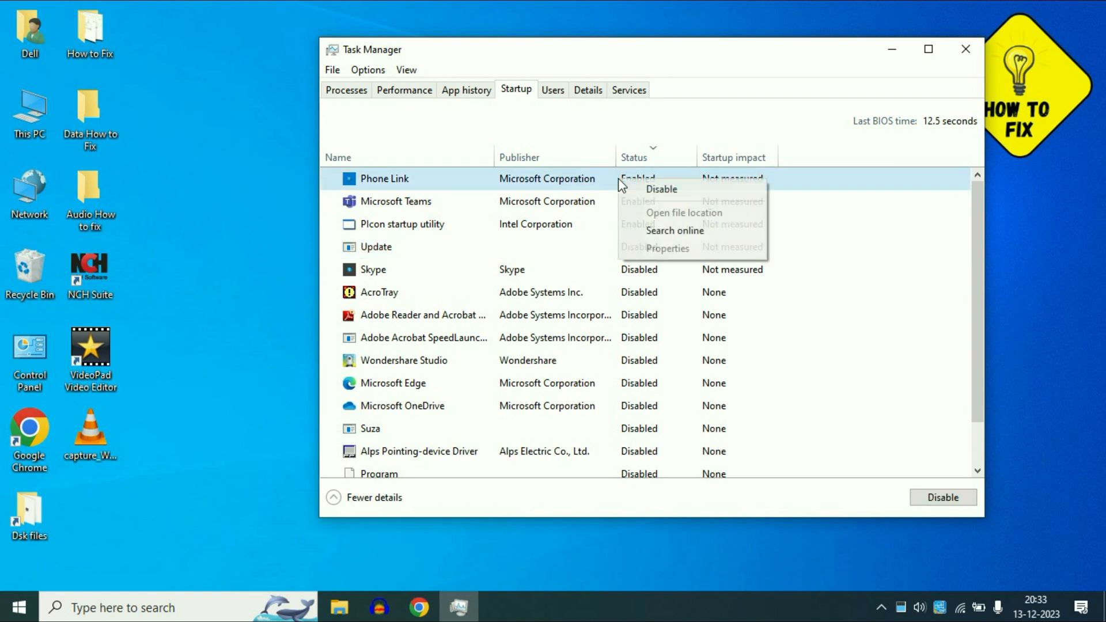
click(661, 189)
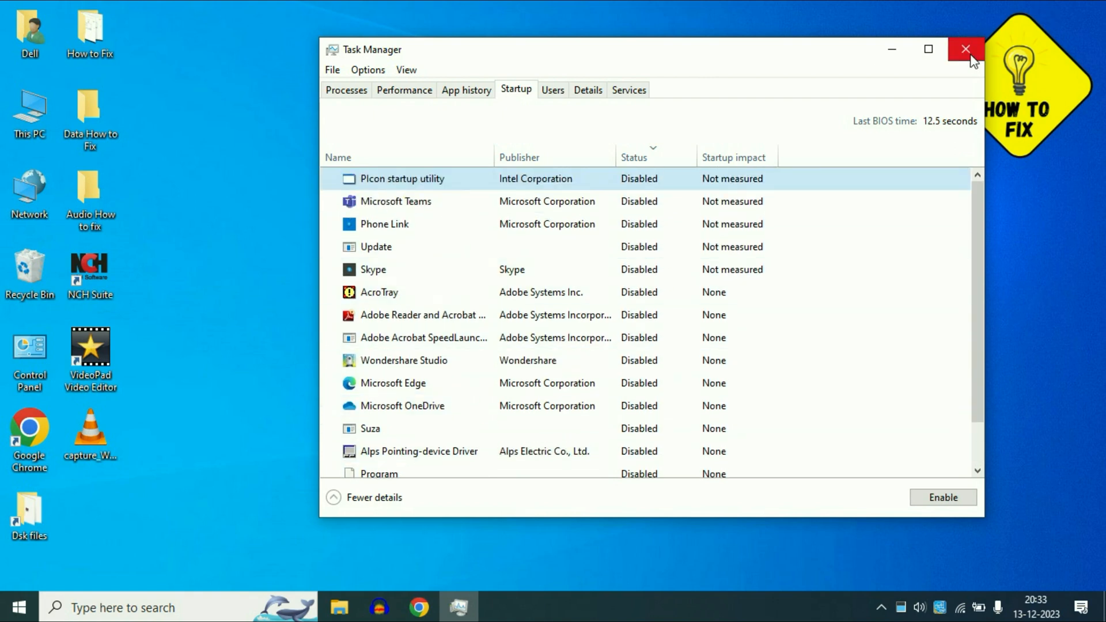
click(966, 49)
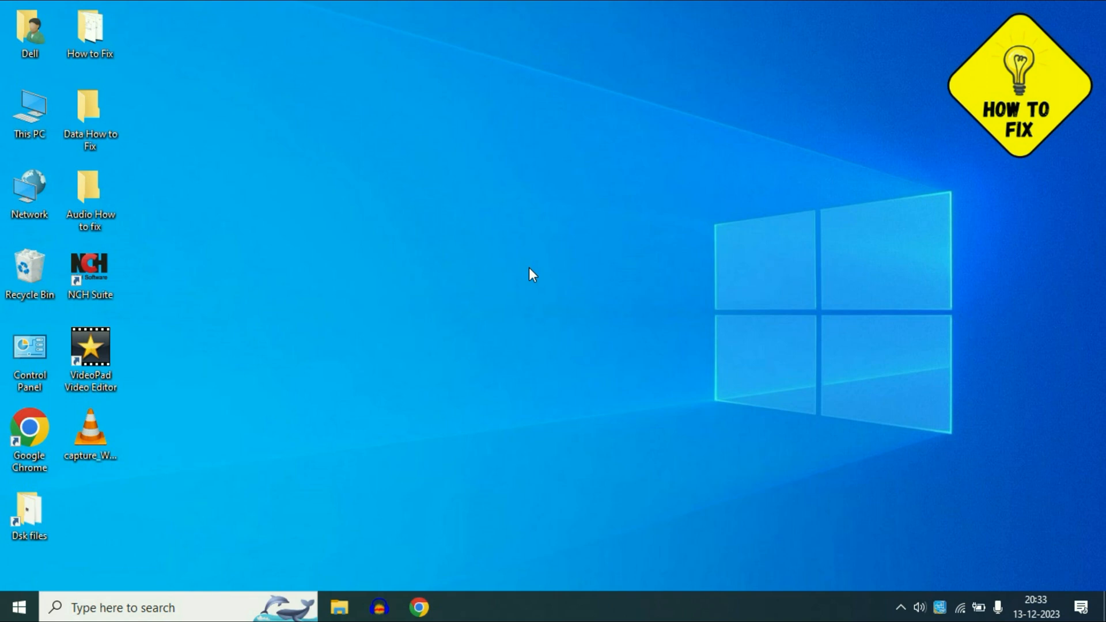
mouse_move(386, 252)
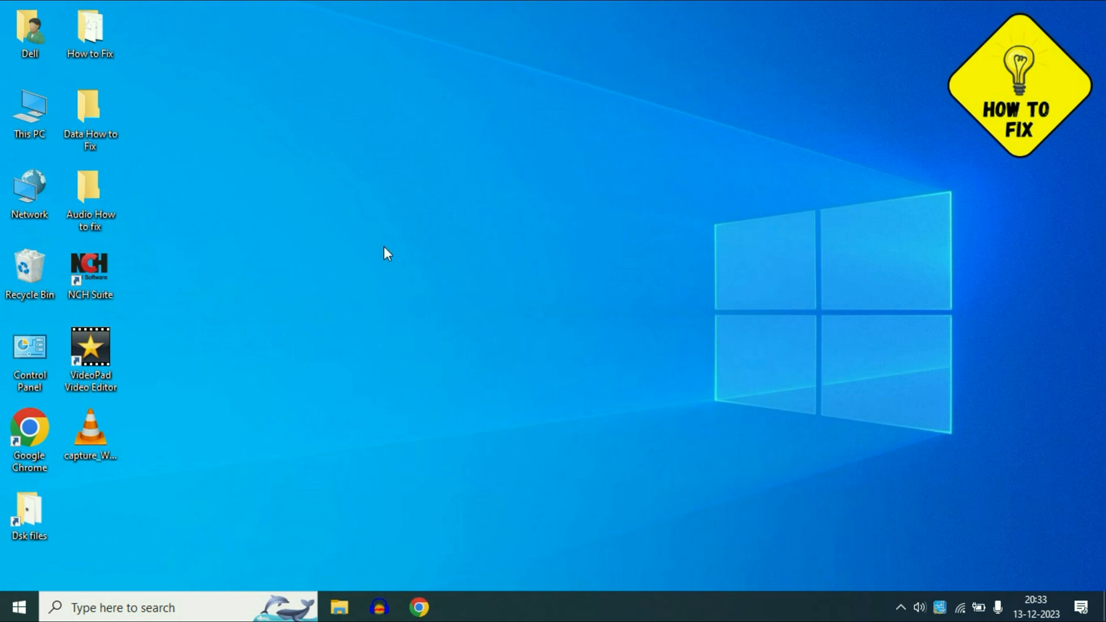
Step: Search Start for 'view advanced' and open View advanced system settings
click(15, 607)
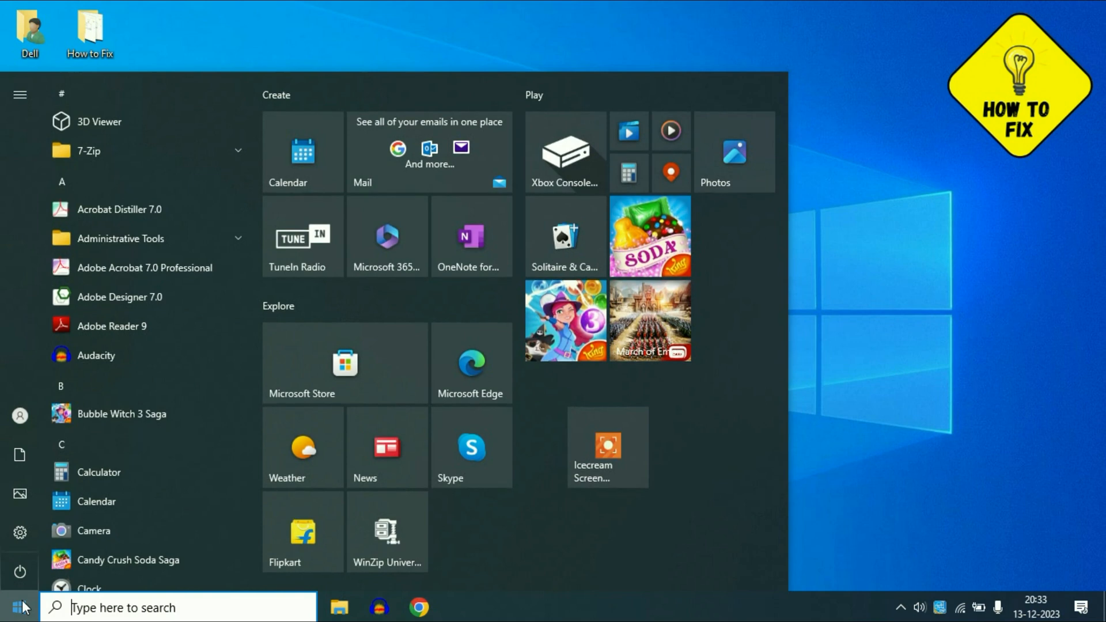
text(view ad)
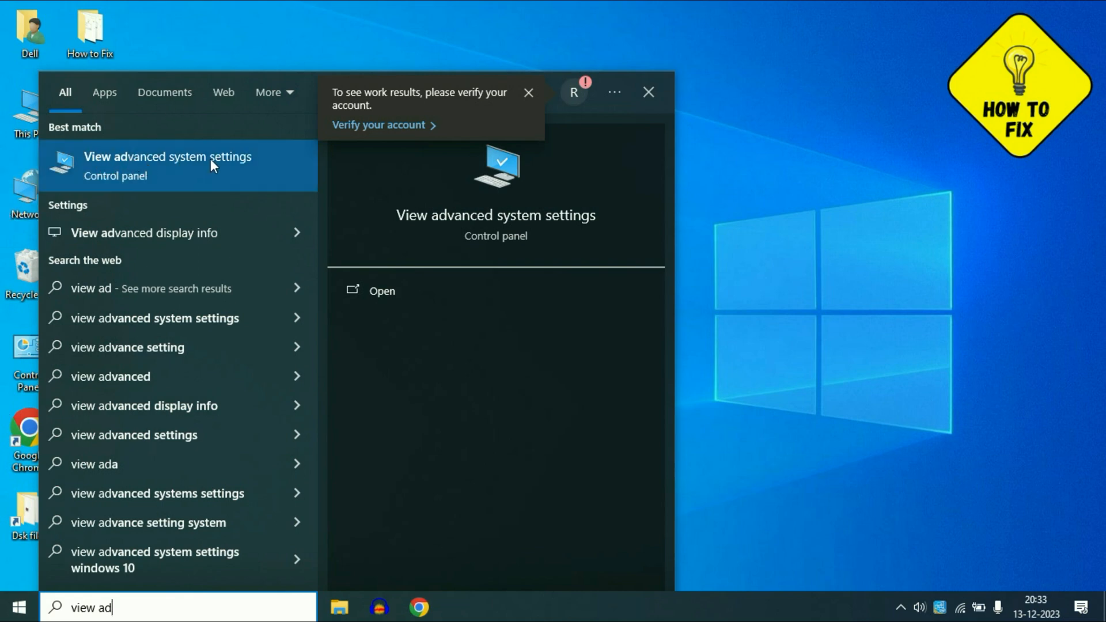
click(167, 166)
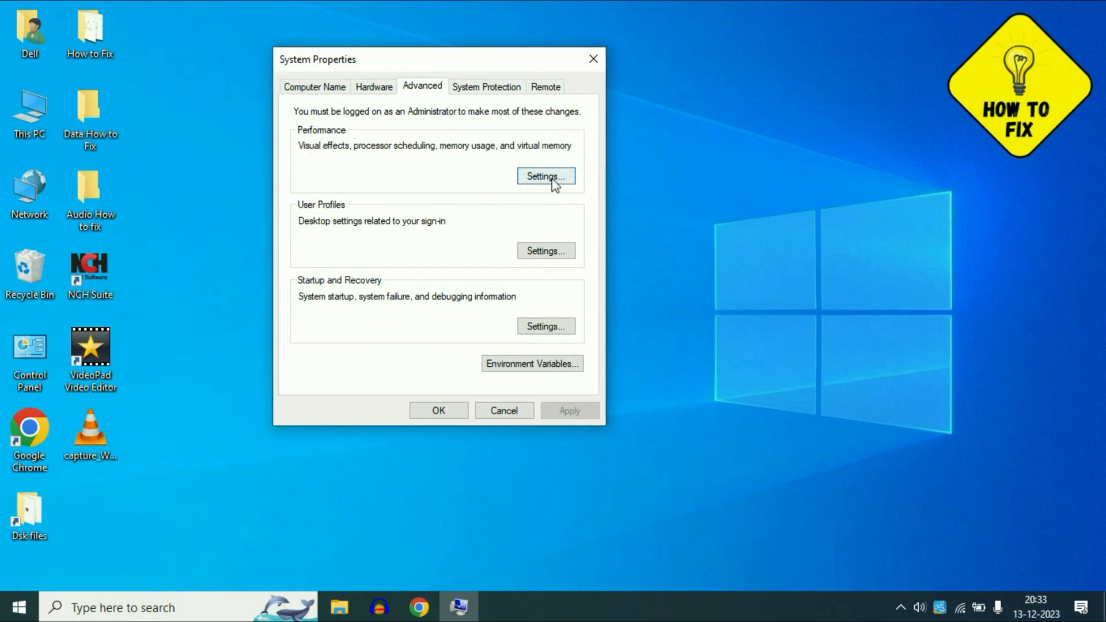
Step: Set Visual Effects to best performance, re-enable dragging contents and smooth fonts, apply and close
click(545, 175)
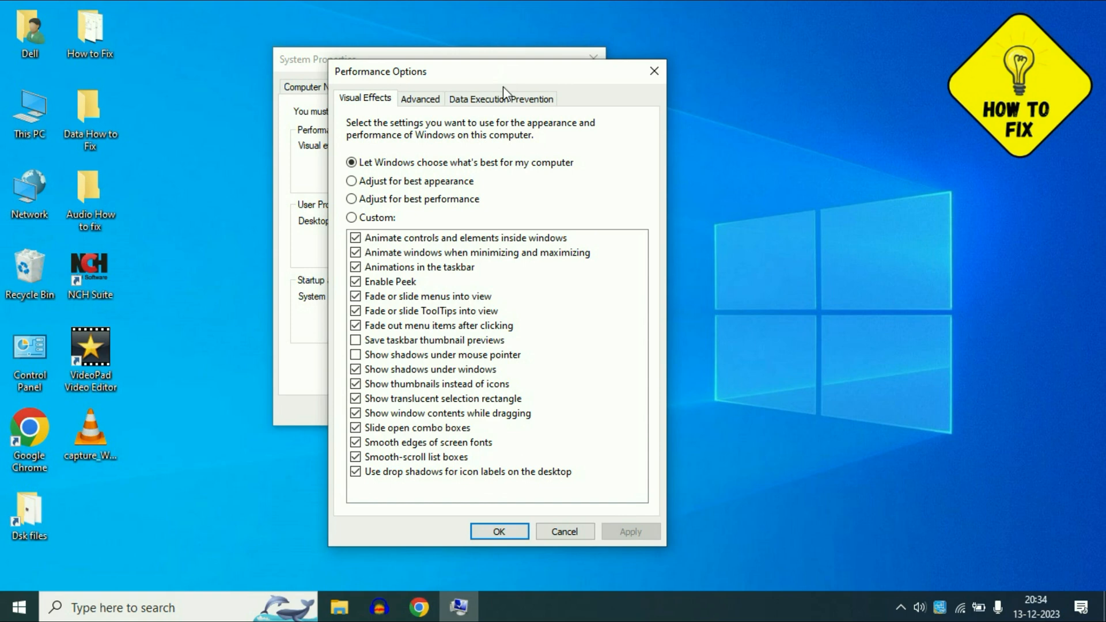
mouse_move(412, 207)
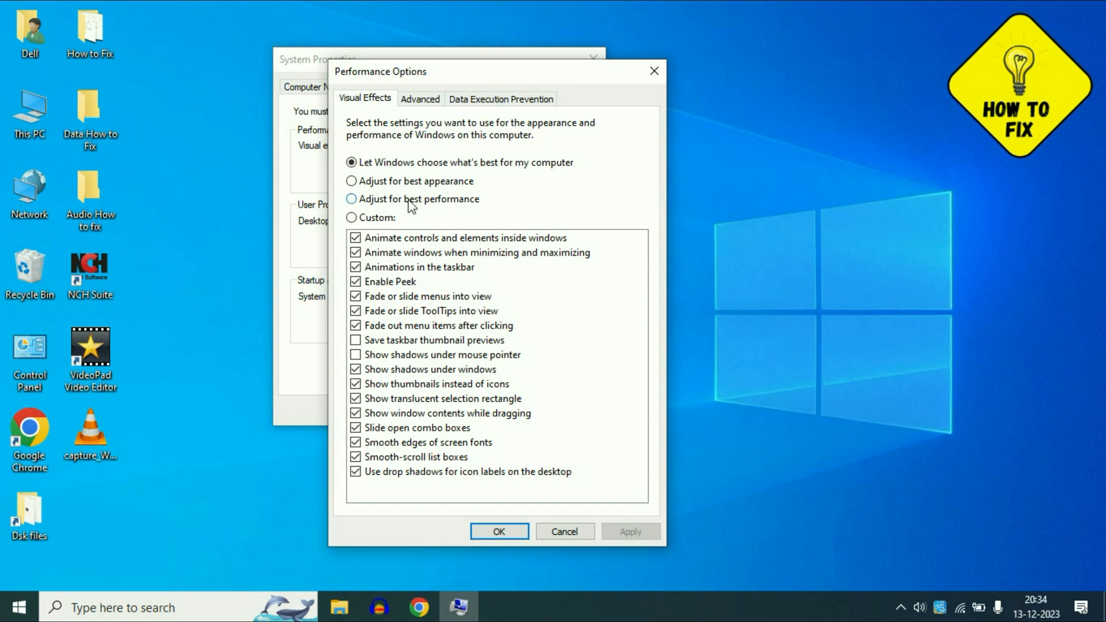
click(351, 200)
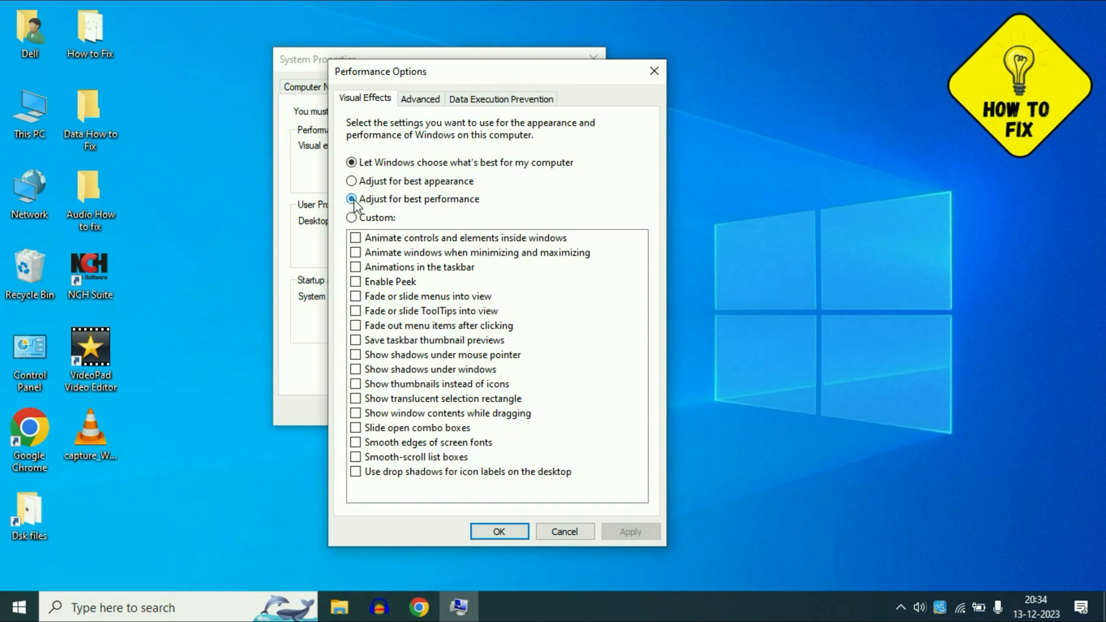
click(351, 198)
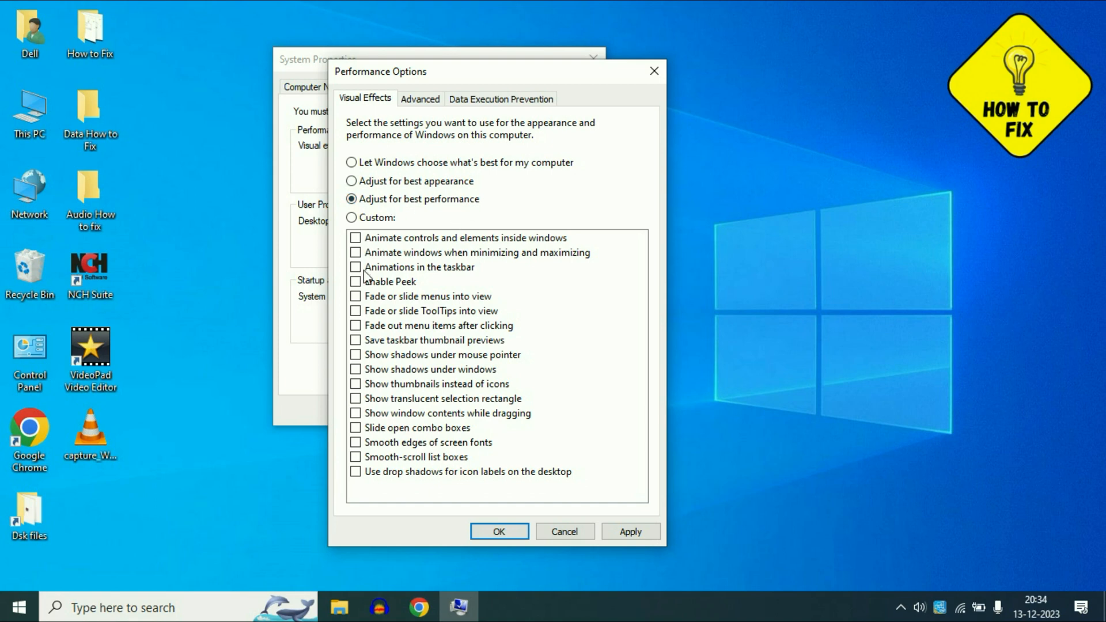
click(356, 266)
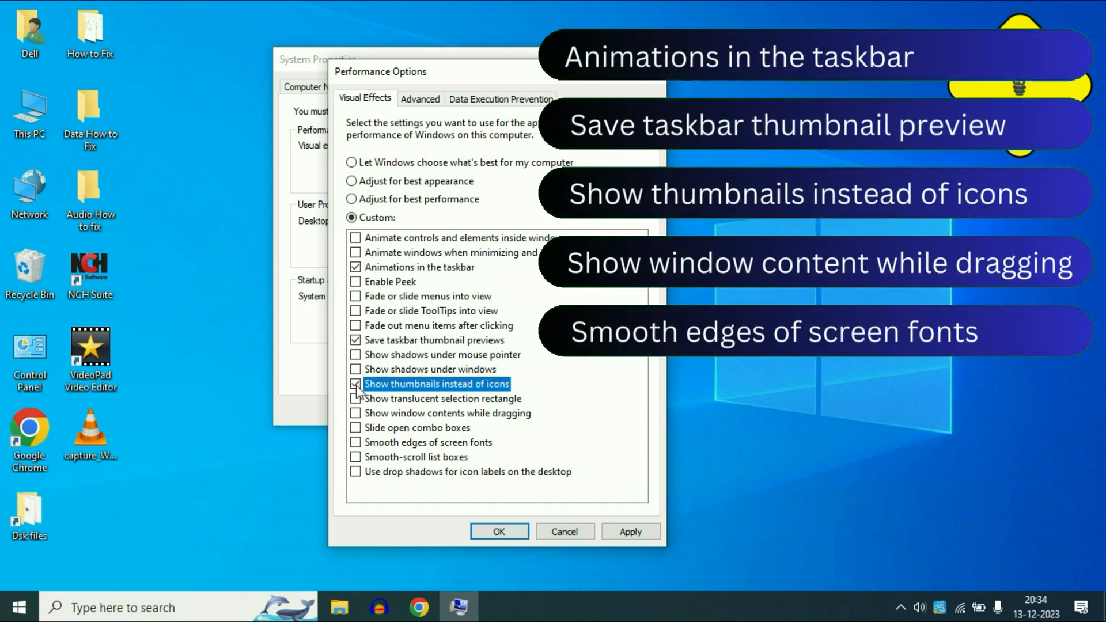
click(356, 412)
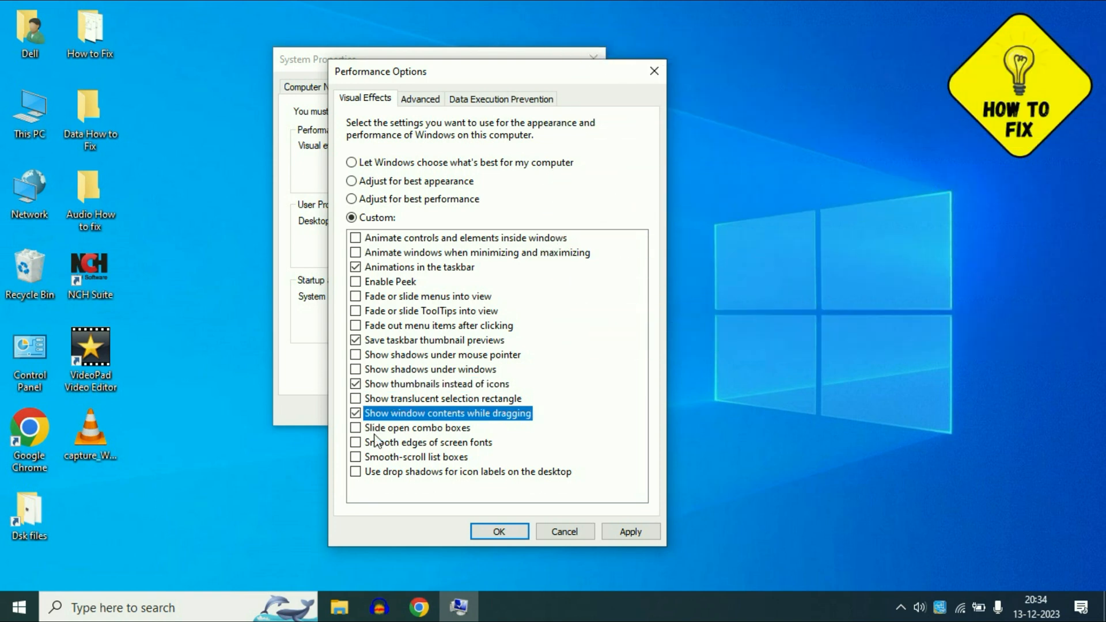
click(630, 531)
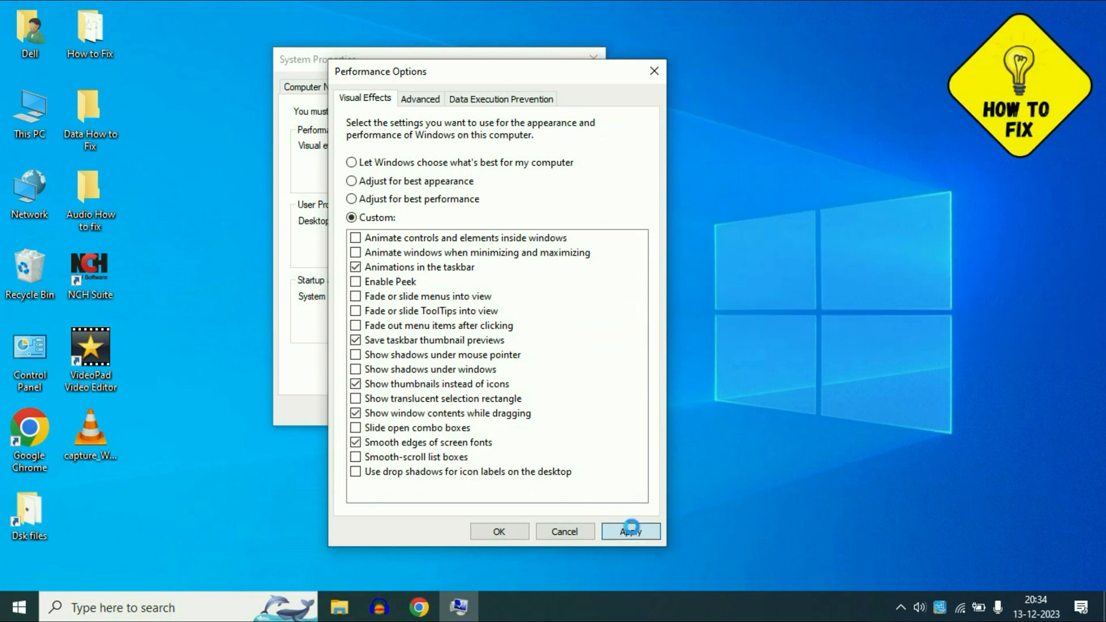
click(498, 531)
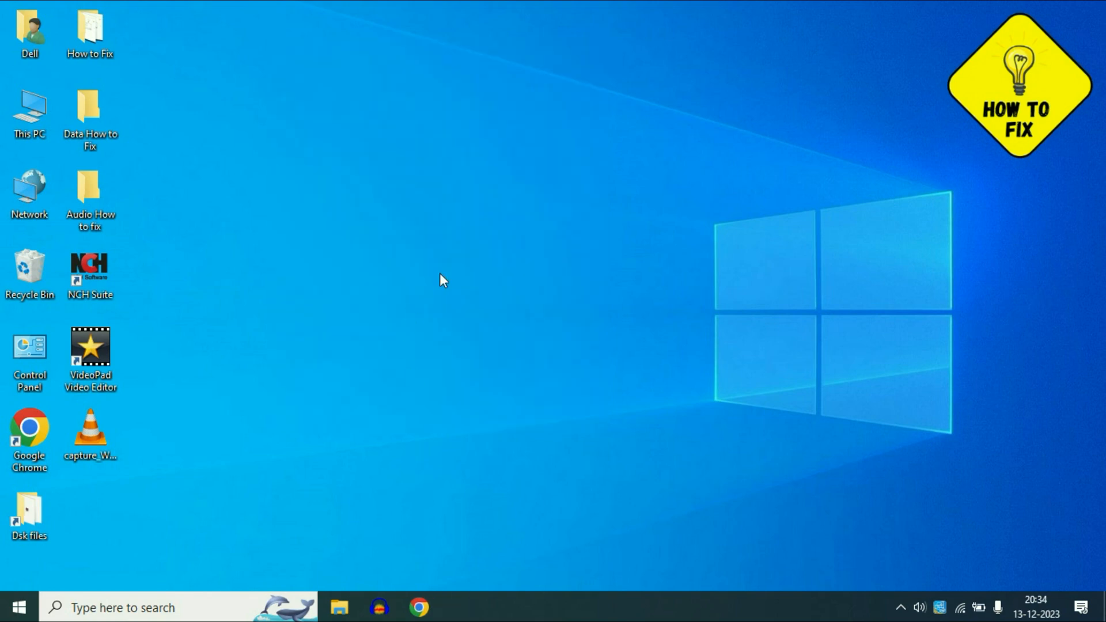
mouse_move(303, 265)
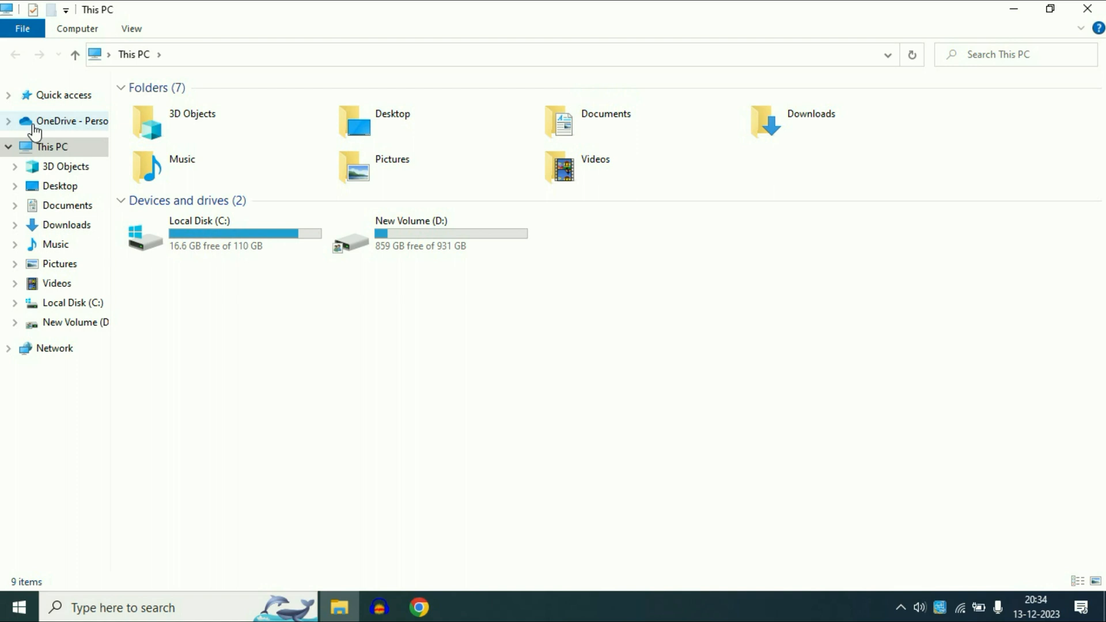
Step: Open the Properties dialog of Local Disk (C:) in This PC
click(223, 234)
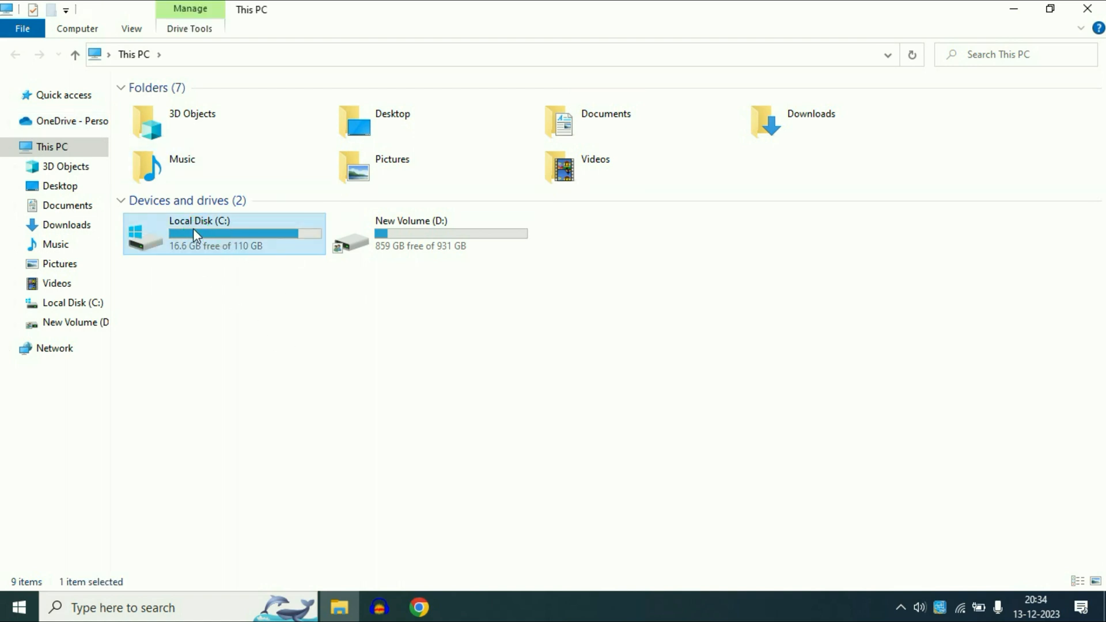
right_click(197, 234)
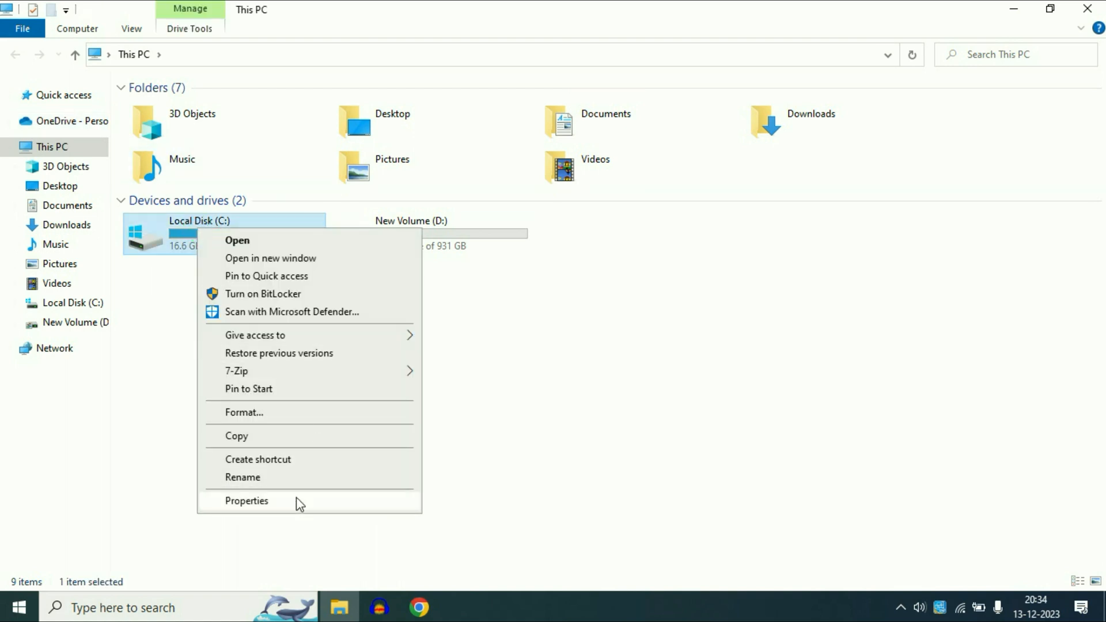
click(246, 501)
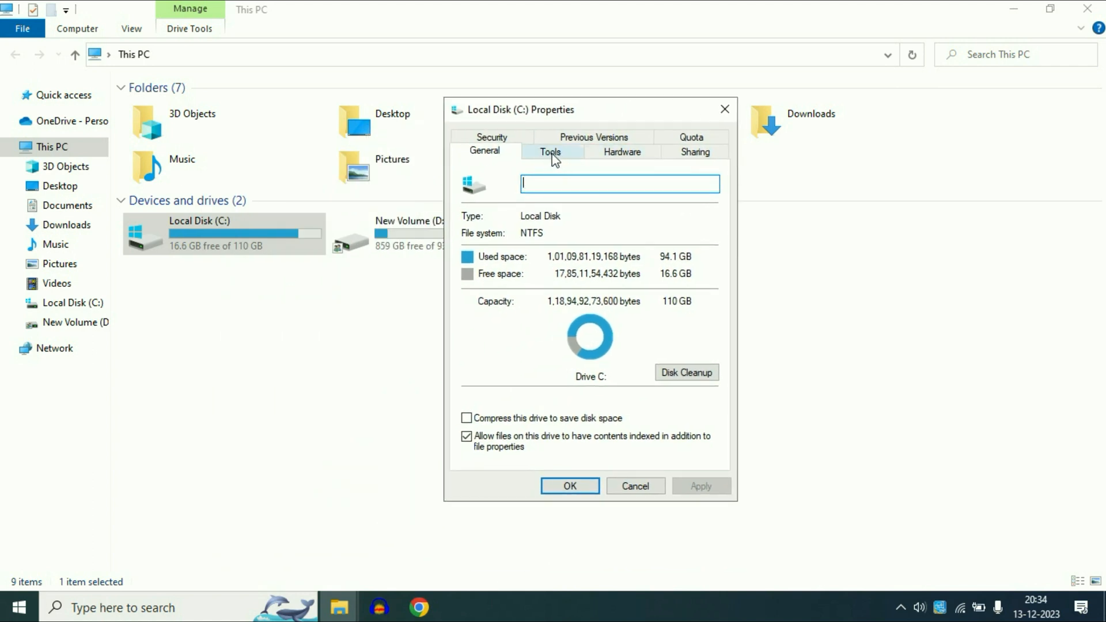
Step: Run Error checking from the Tools tab and start scanning drive C
click(550, 150)
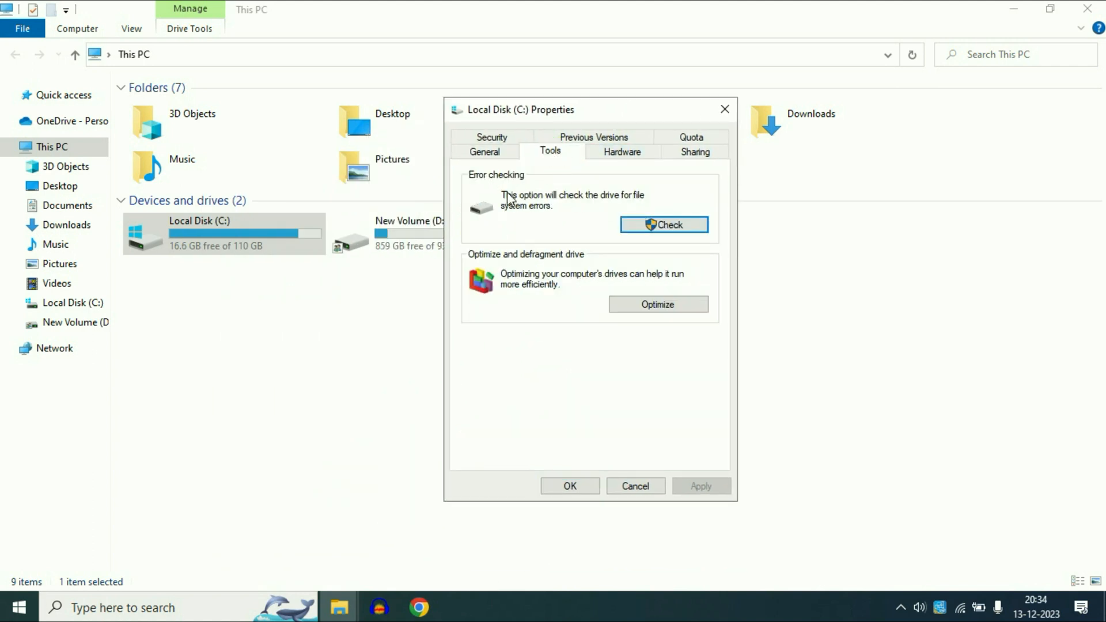
mouse_move(532, 187)
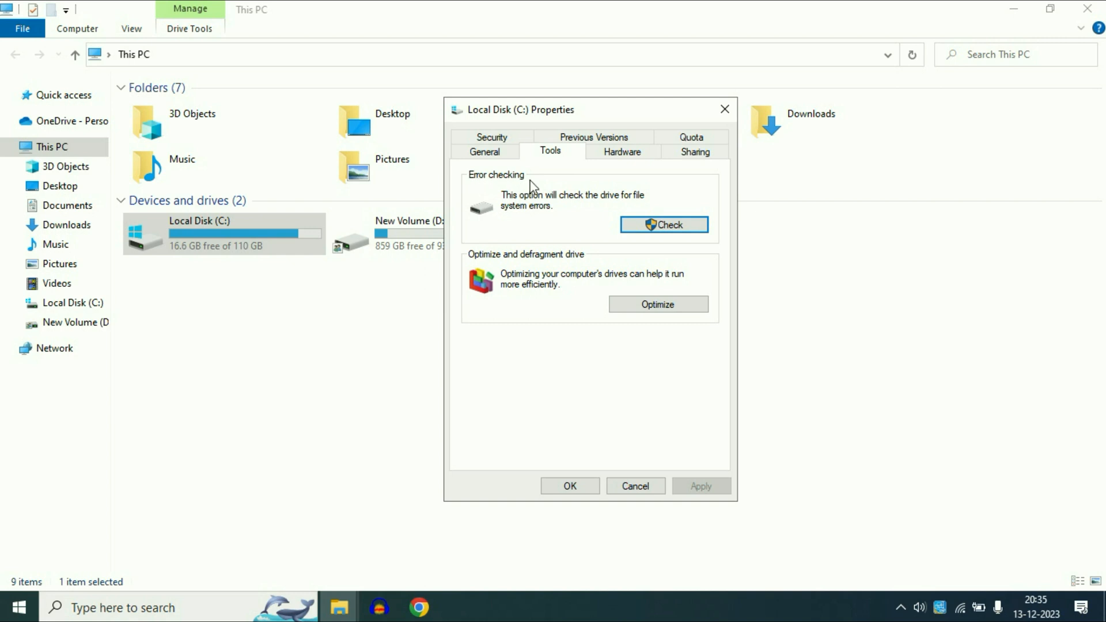
mouse_move(531, 207)
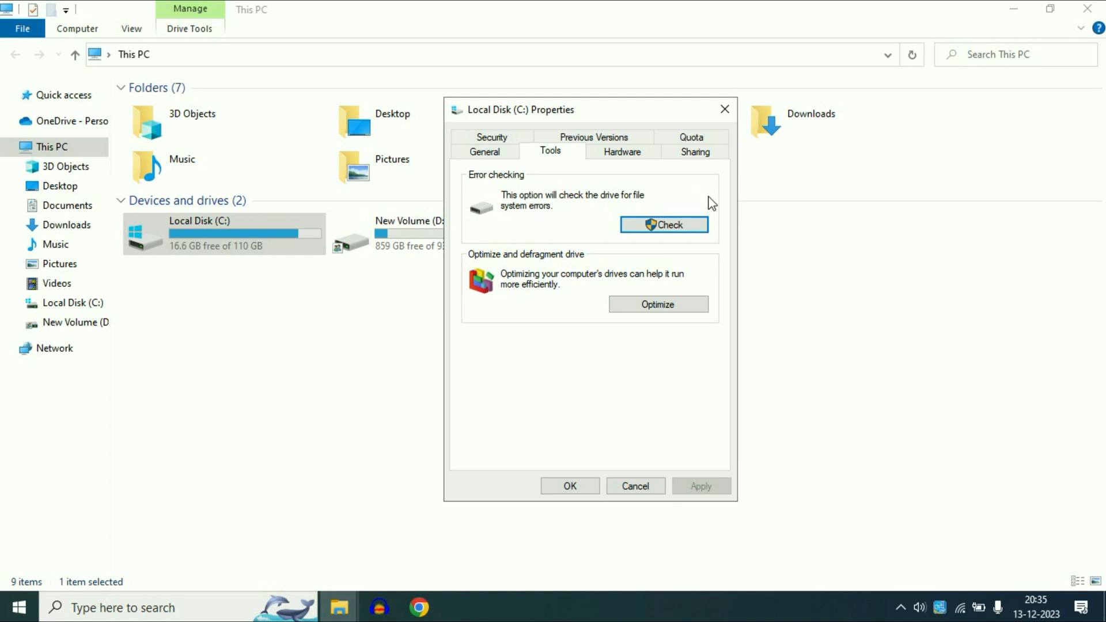
click(663, 225)
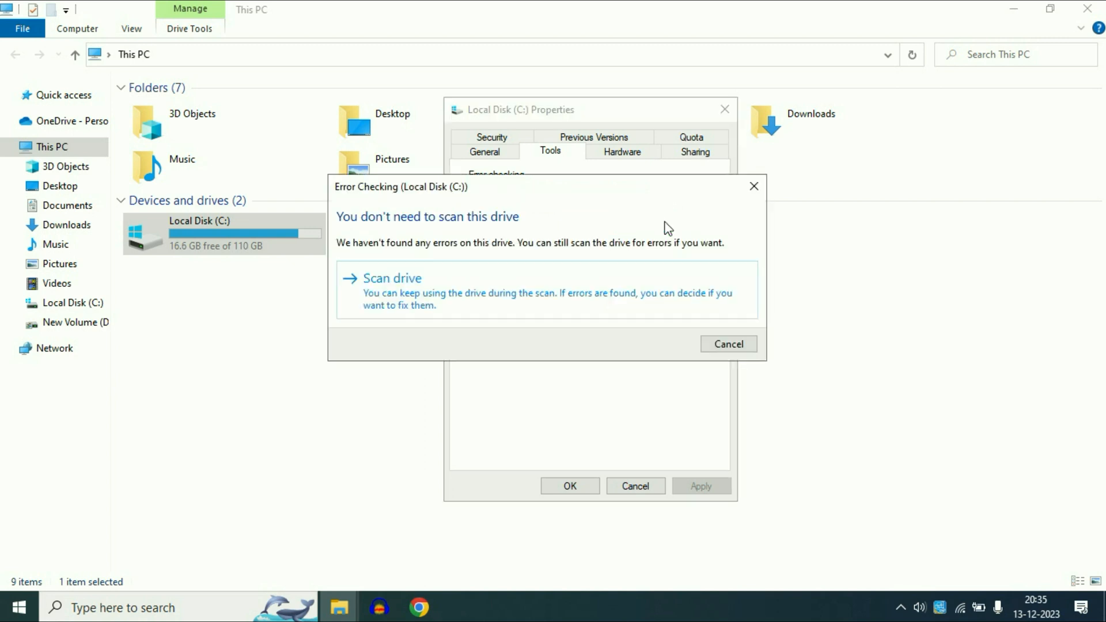
mouse_move(408, 293)
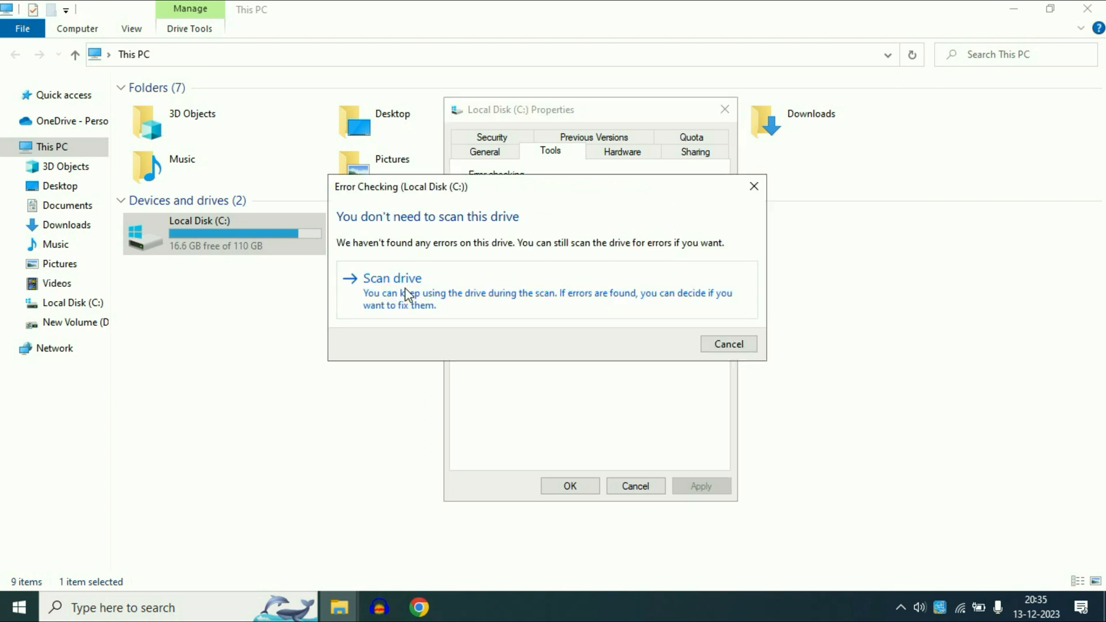
click(392, 278)
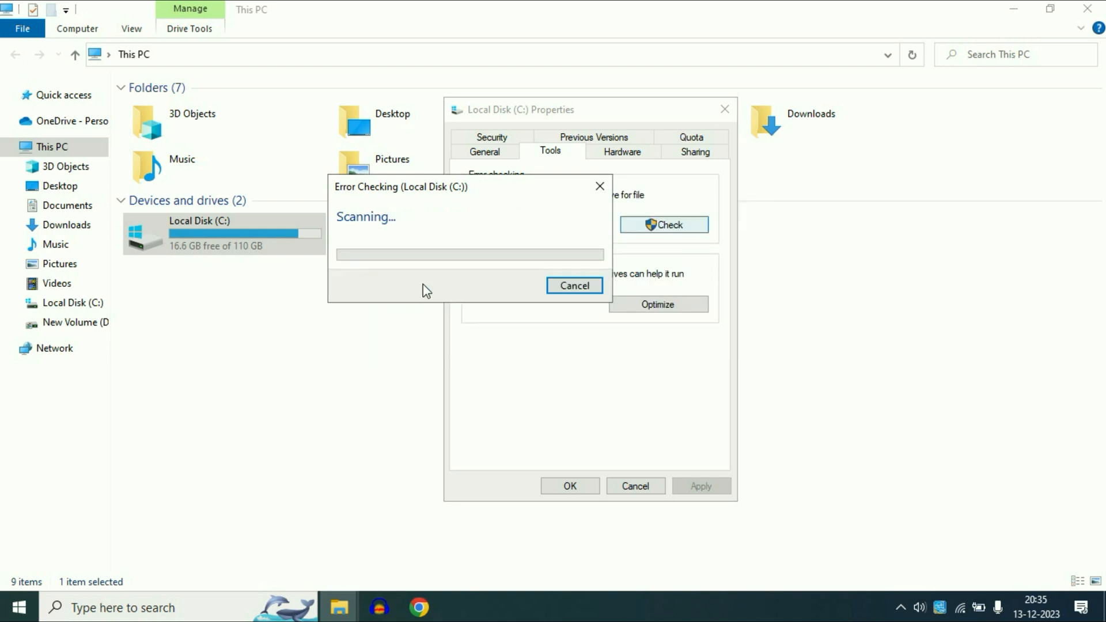